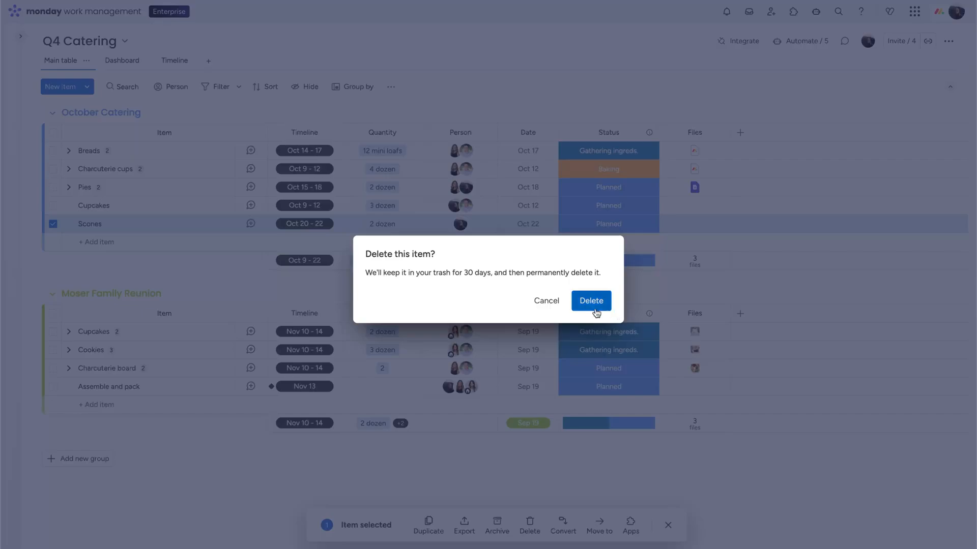
- Confirm deletion of the Scones item from the October Catering group
click(590, 301)
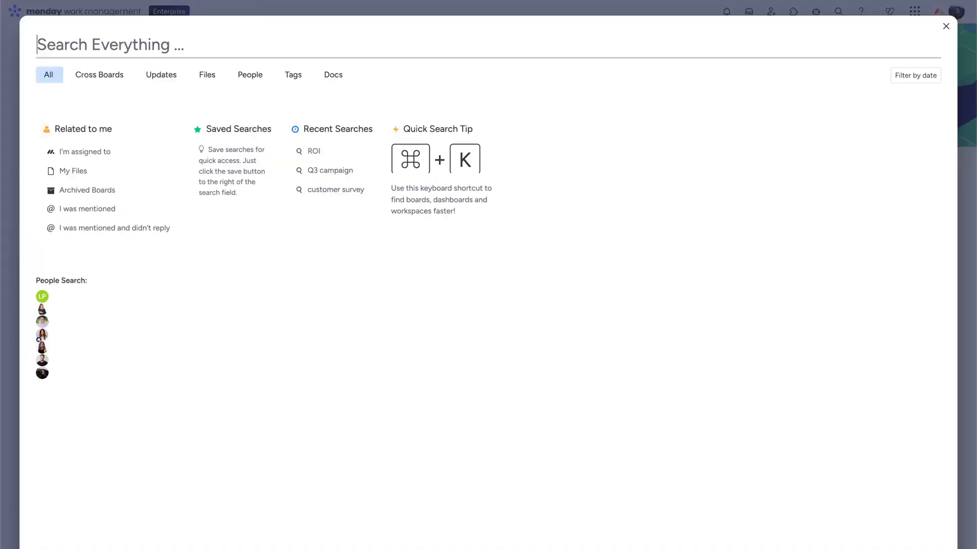
- Search the workspace docs for the term 'annual'
text(annual)
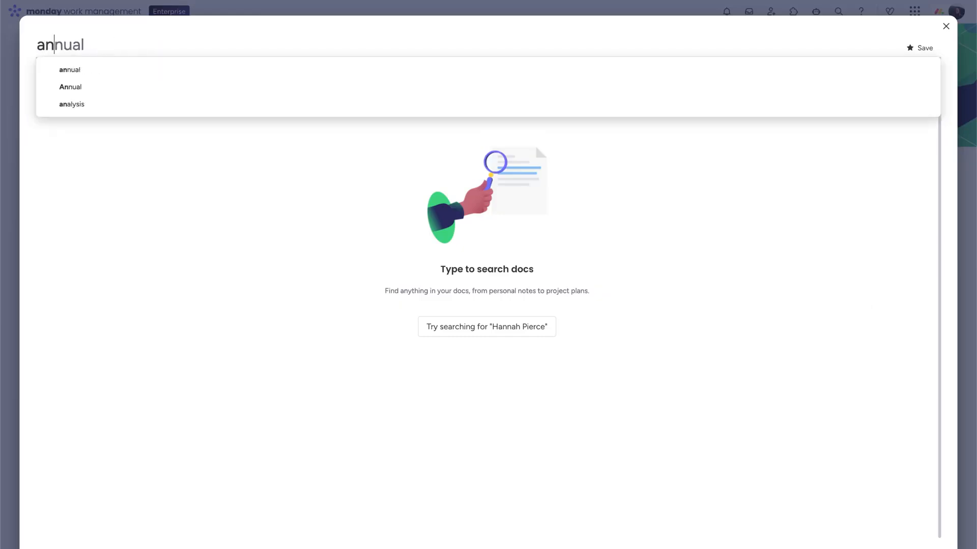